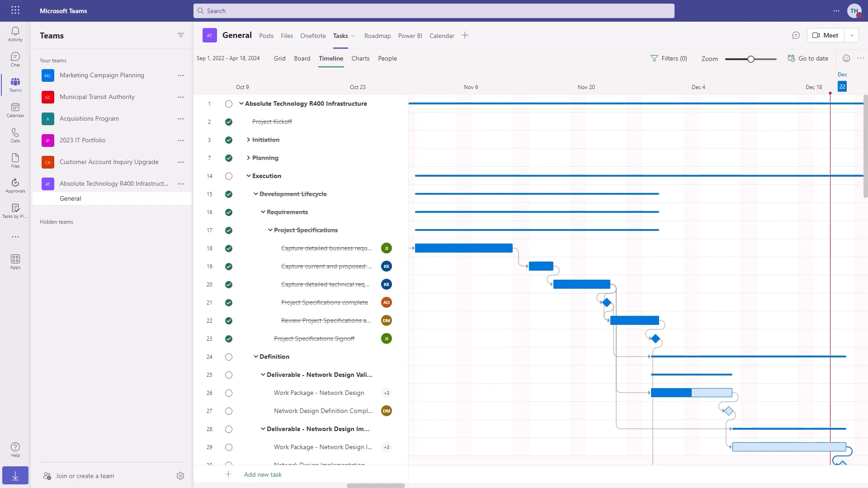
Step: Switch to the General channel's Posts tab to view the kick-off meeting conversation
{"action": "left_click", "coordinate": [266, 35]}
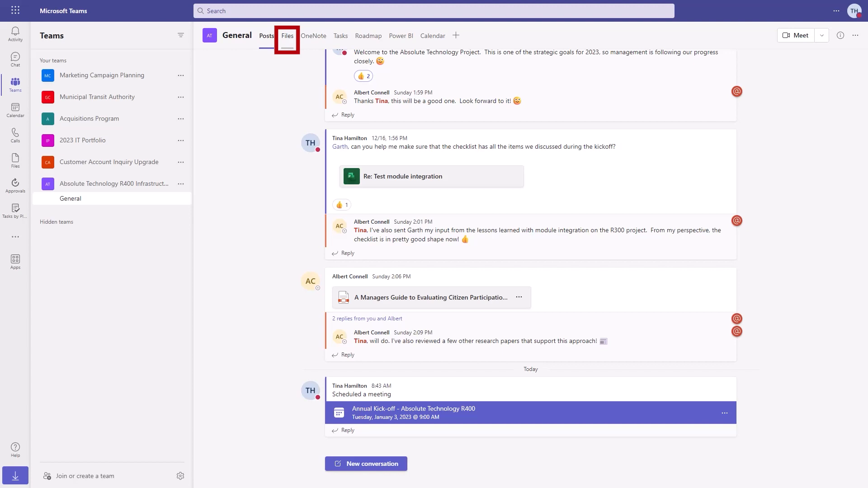
Step: Show the General channel's Files tab, preview the Managers Guide PDF, and close it
{"action": "left_click", "coordinate": [286, 35]}
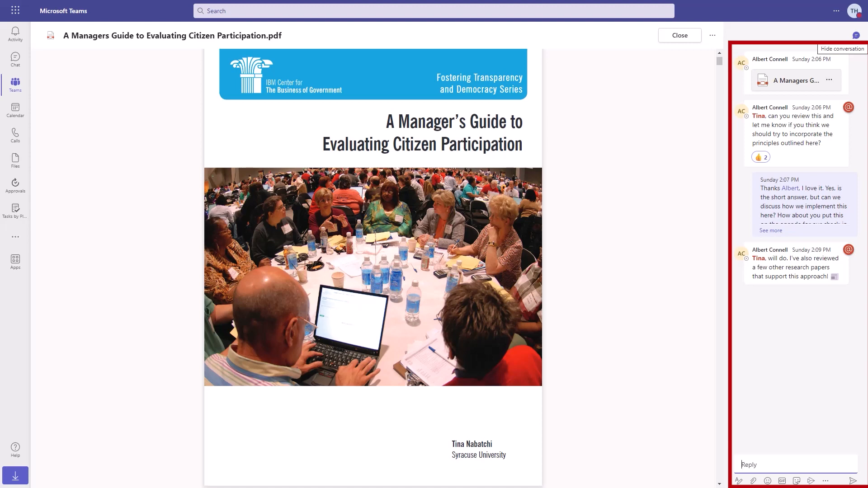
{"action": "left_click", "coordinate": [679, 35]}
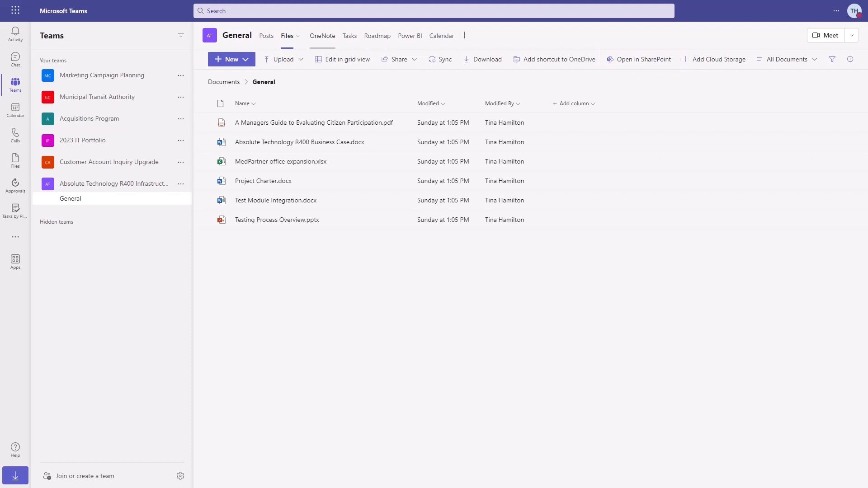
Step: Show the OneNote tab with the 12/16/2022 Meeting Minutes page
{"action": "left_click", "coordinate": [313, 36]}
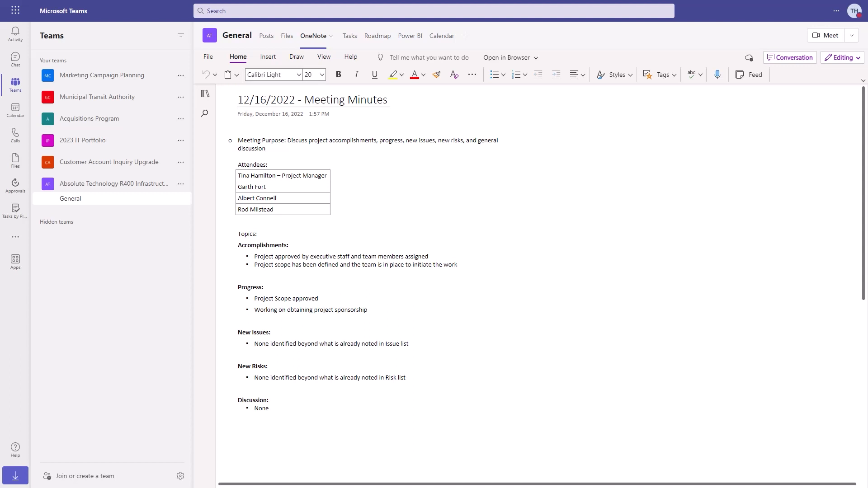
Step: Show the Roadmap tab with the R400 Design, Testing, Coding and Pilot phases
{"action": "left_click", "coordinate": [368, 35]}
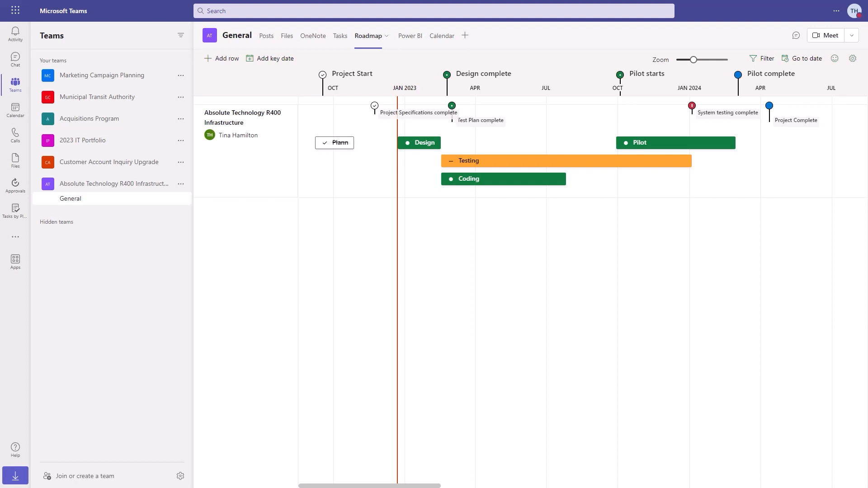
Step: Show the Tasks tab in Grid view with assignees, completion percentages and dates
{"action": "left_click", "coordinate": [465, 35]}
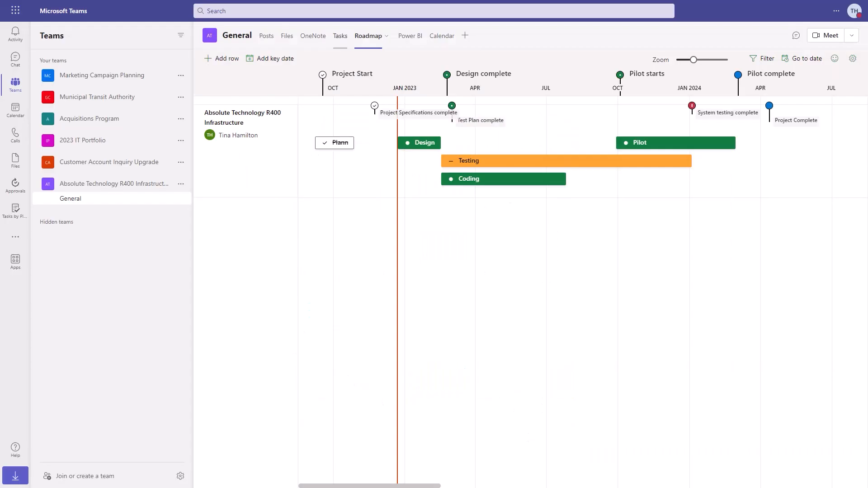
{"action": "left_click", "coordinate": [340, 35]}
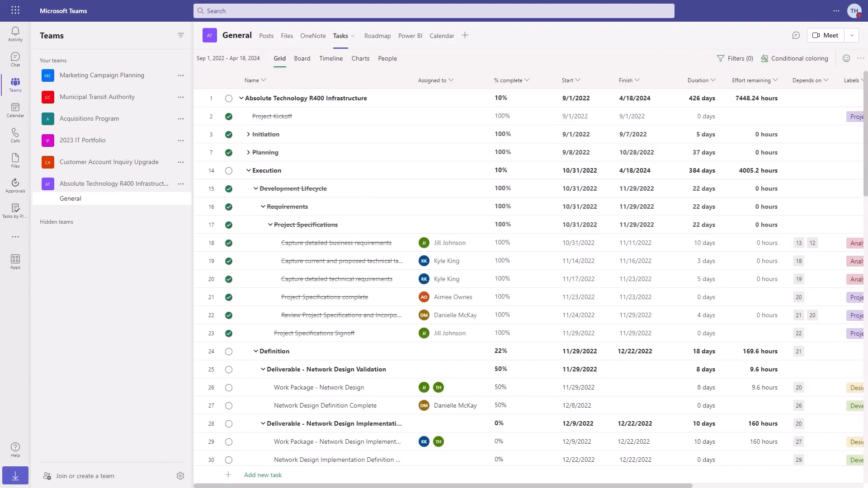